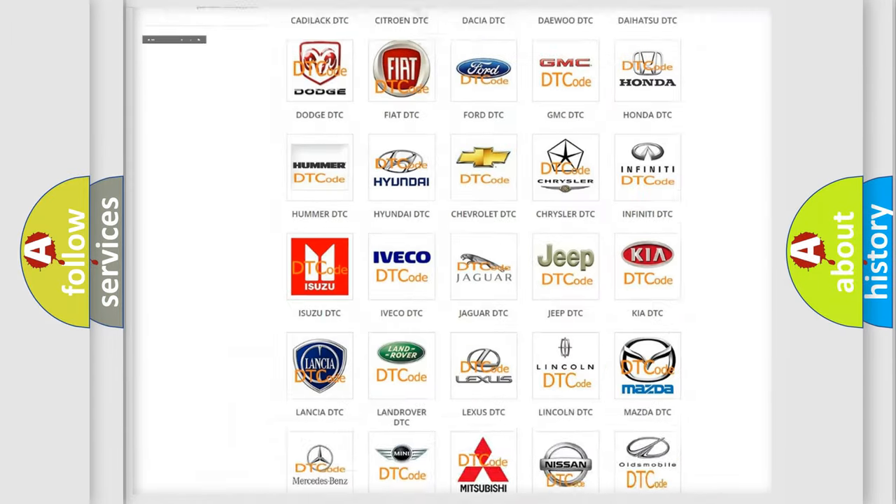
Step: Open the Dodge DTC page from the brand grid and browse its trouble-code list (B000111 onward)
scroll("up", 3)
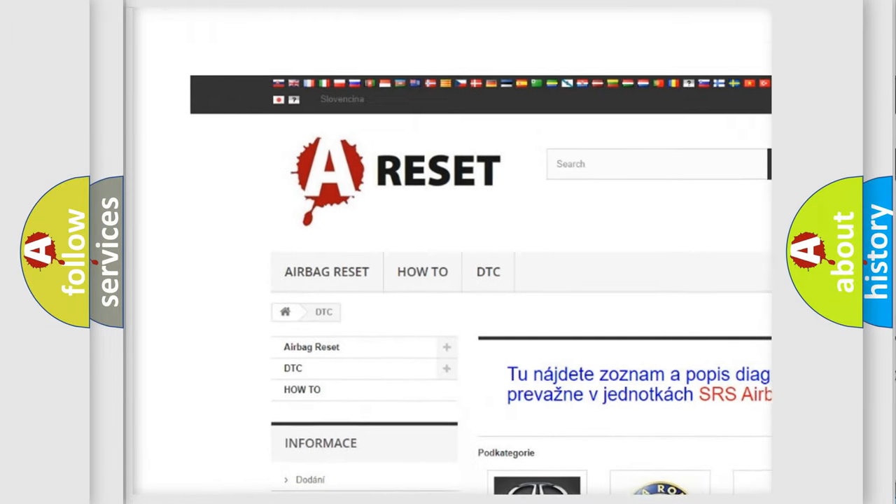
scroll("up", 3)
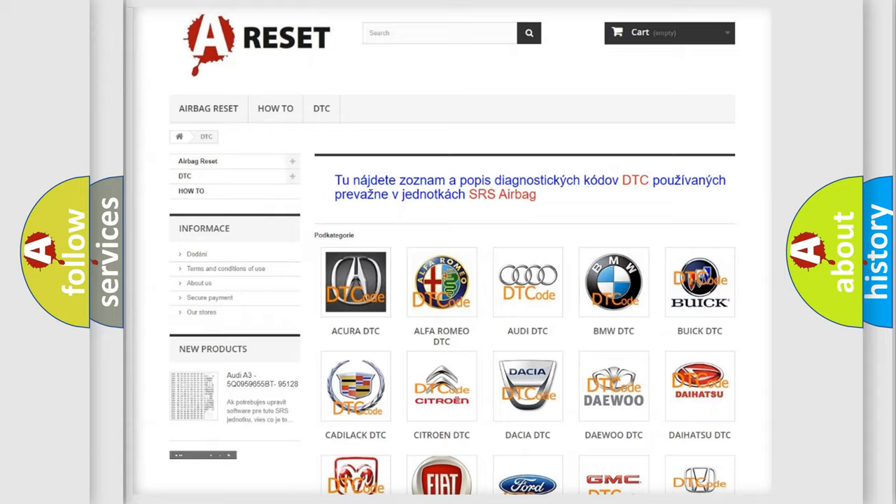
scroll("down", 3)
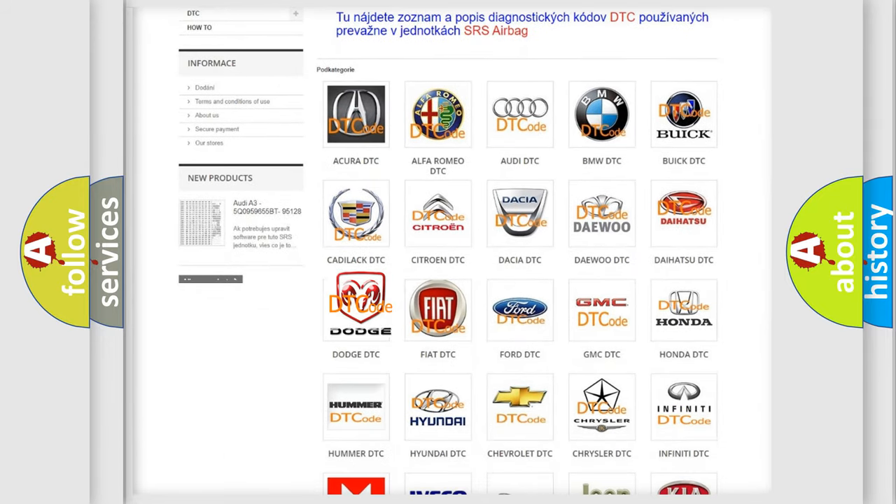
left_click(356, 308)
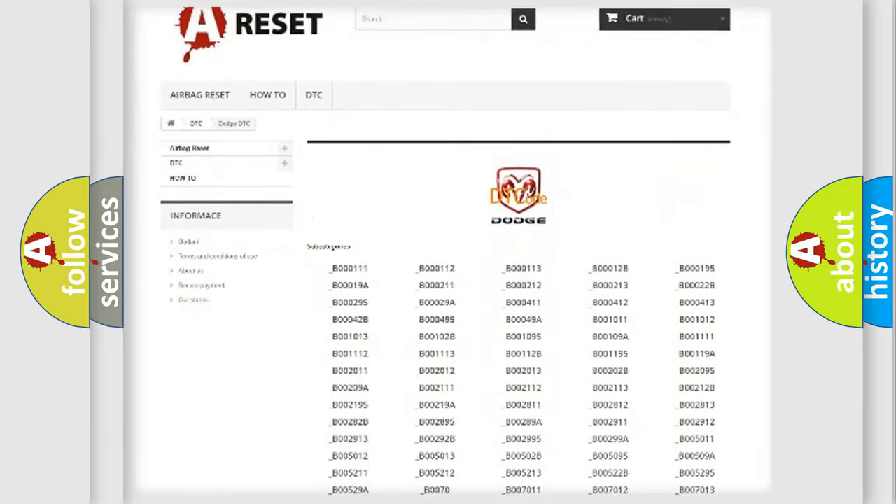
scroll("down", 3)
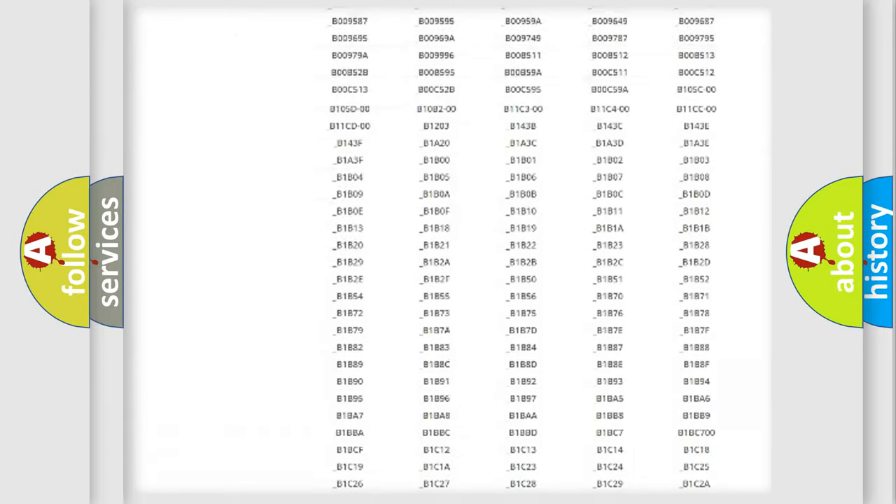
scroll("up", 3)
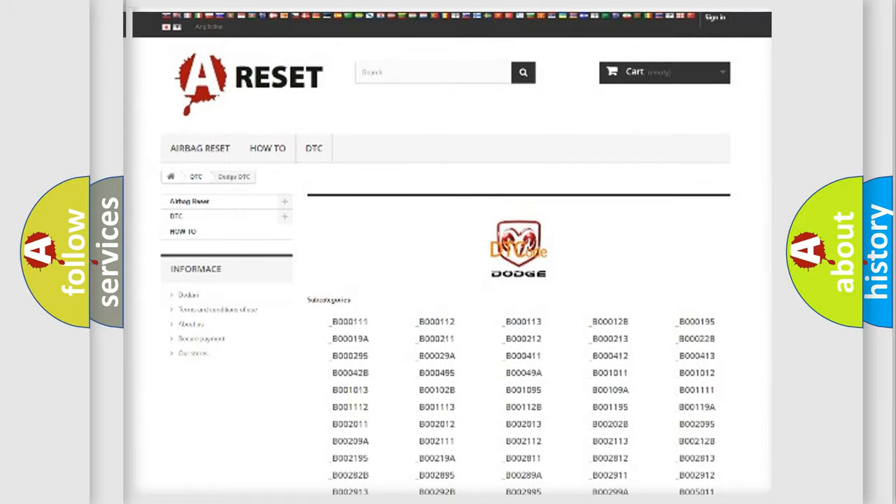